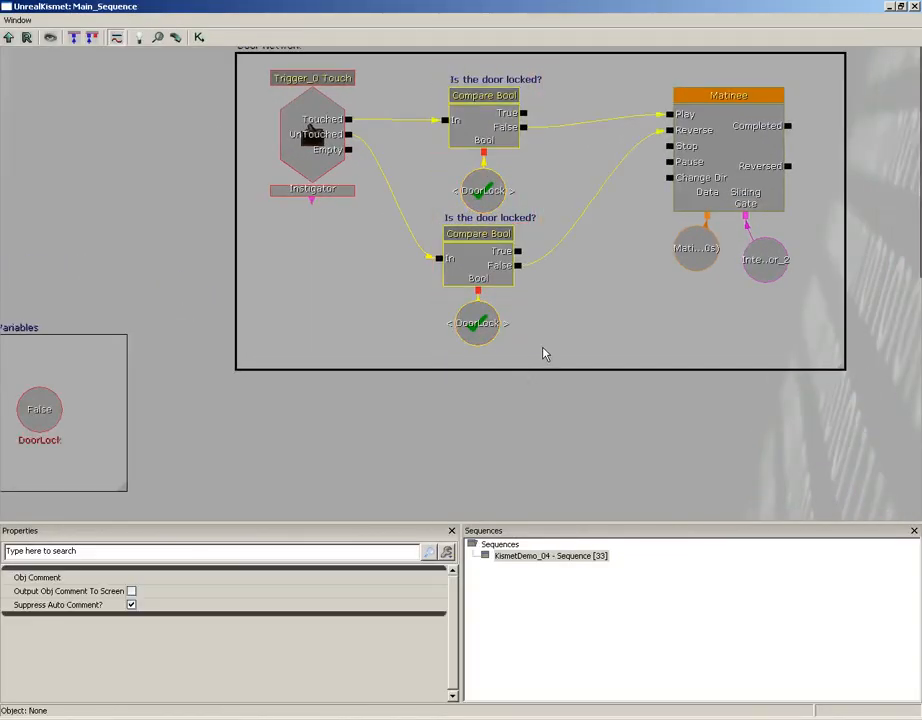
mouse_move(668, 227)
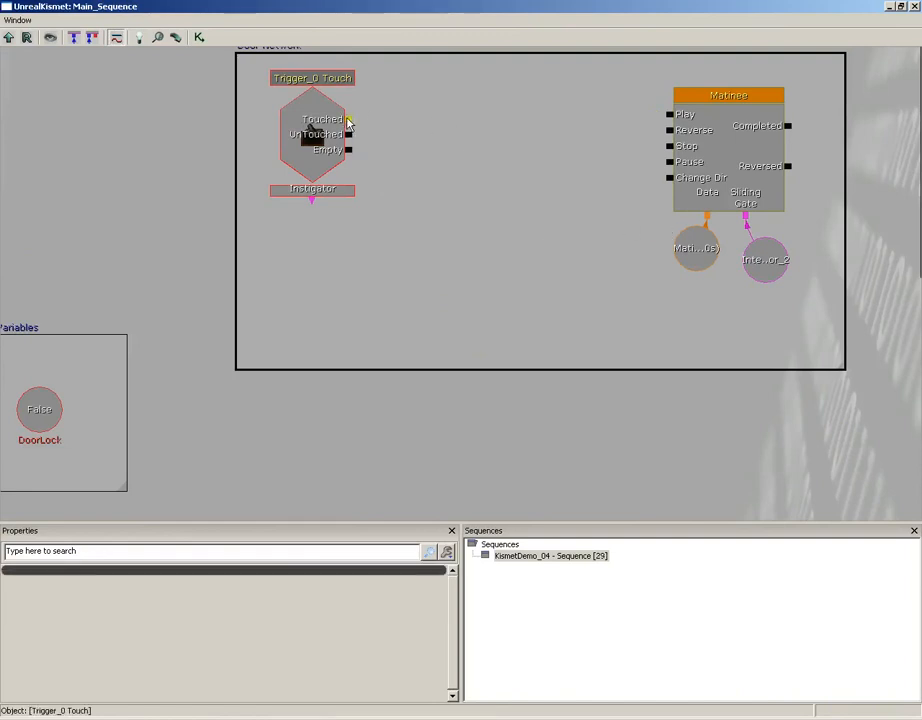
Step: Pan the graph over to the Switch and its announcement chain
drag(349, 118, 670, 114)
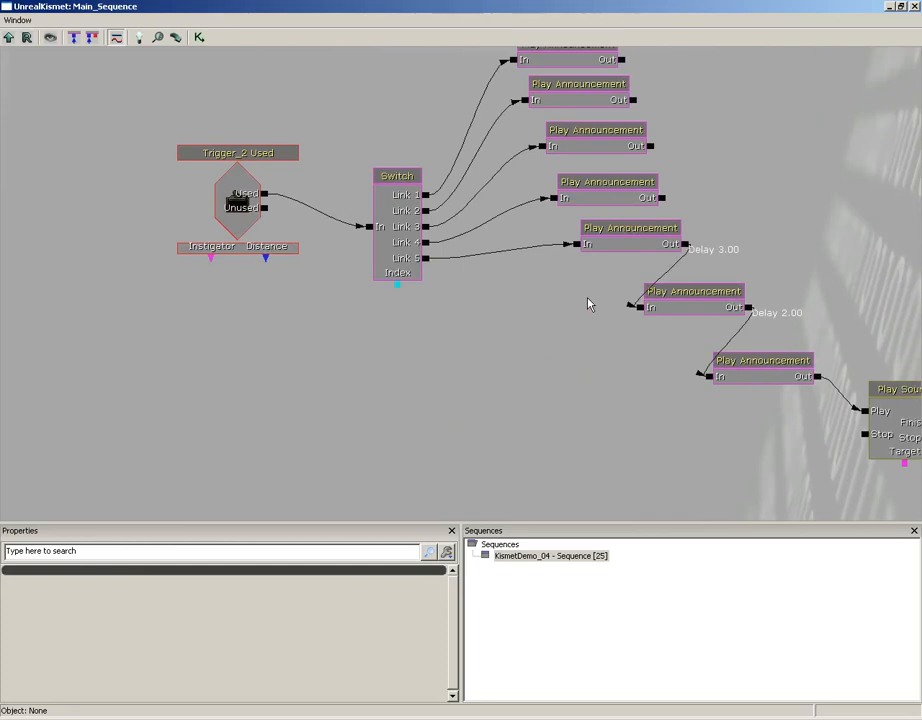
Step: Leave Kismet and return to the level viewport showing the gated doorway
click(428, 210)
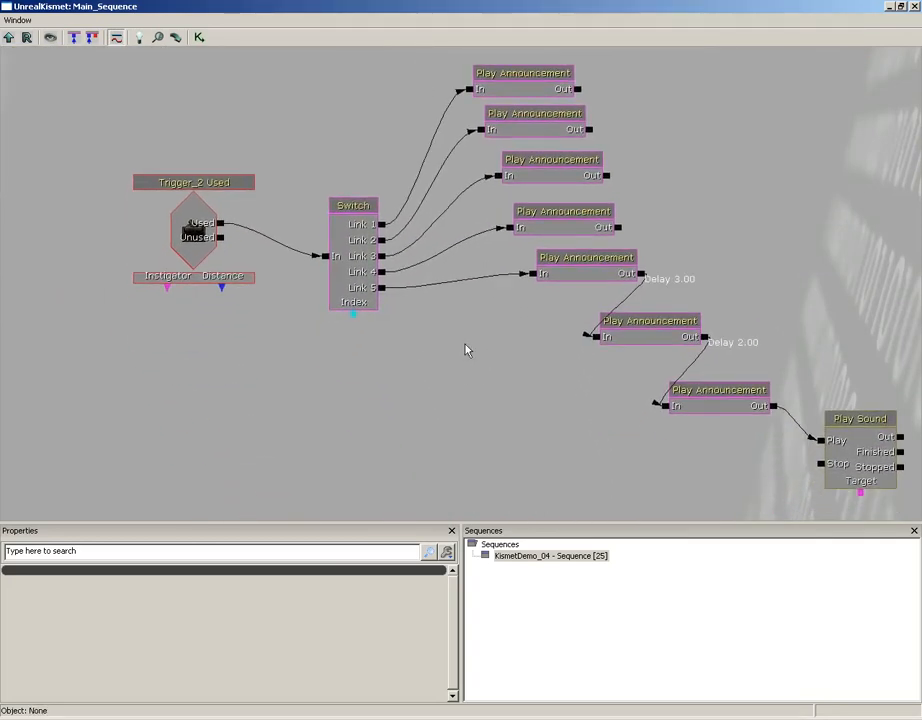
right_click(465, 350)
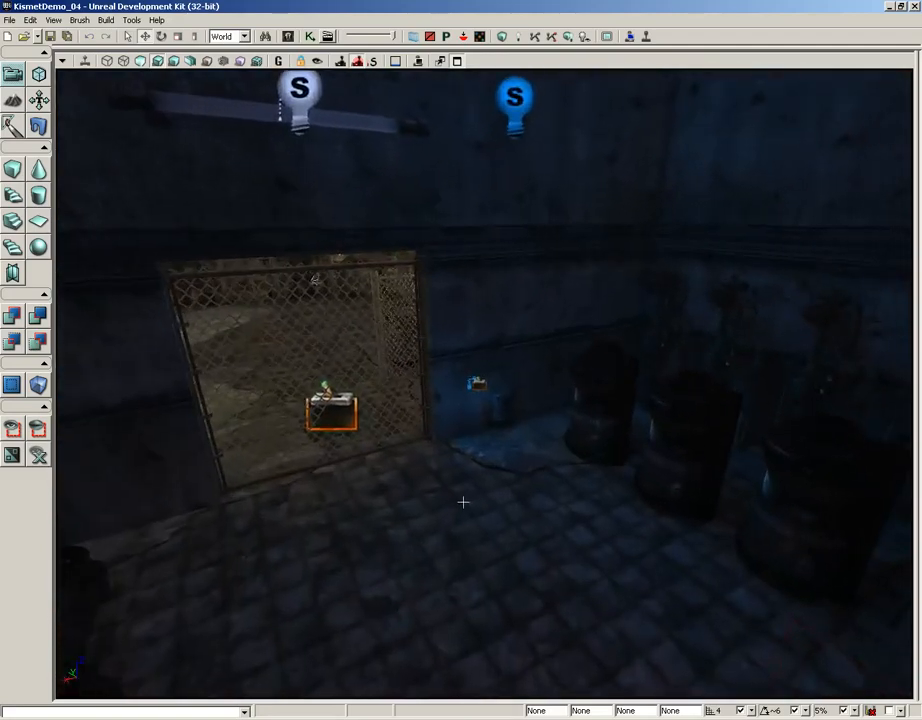
click(496, 491)
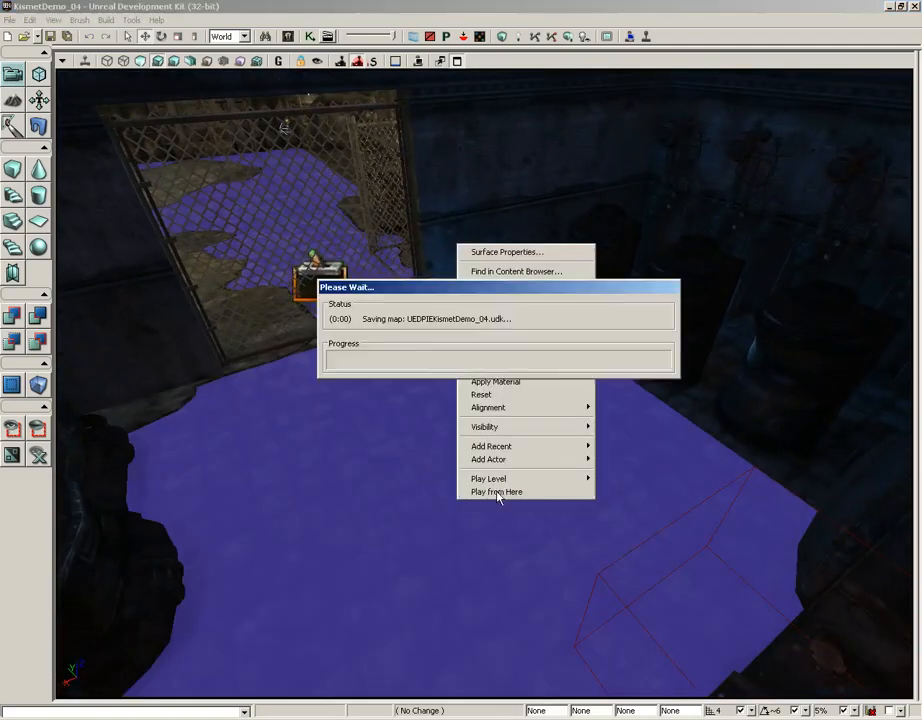
click(496, 491)
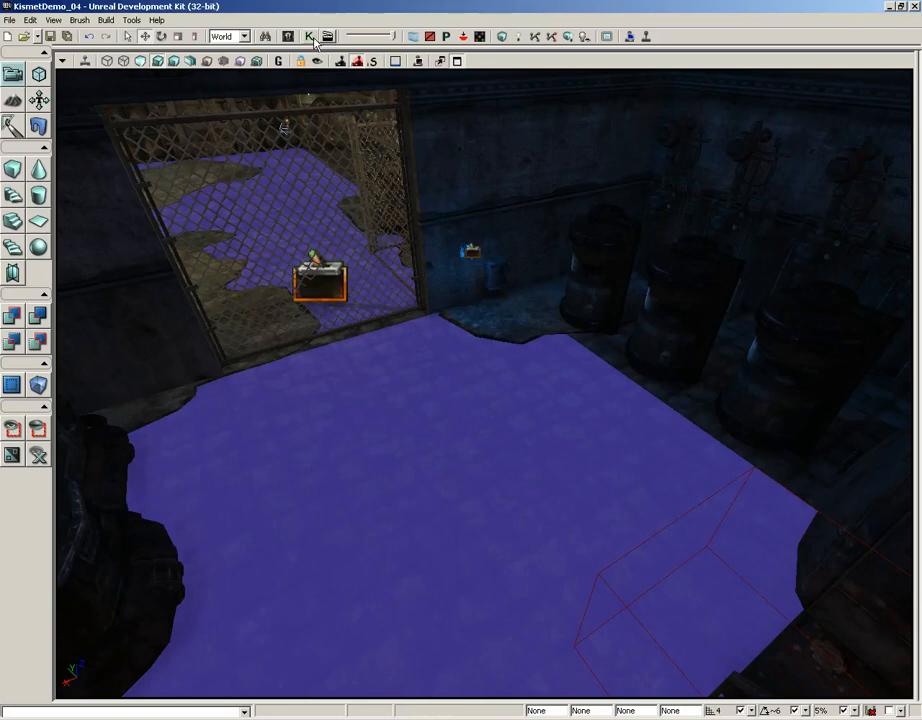
Step: Reopen the Kismet main sequence holding the Switch network and Toggle action
click(308, 37)
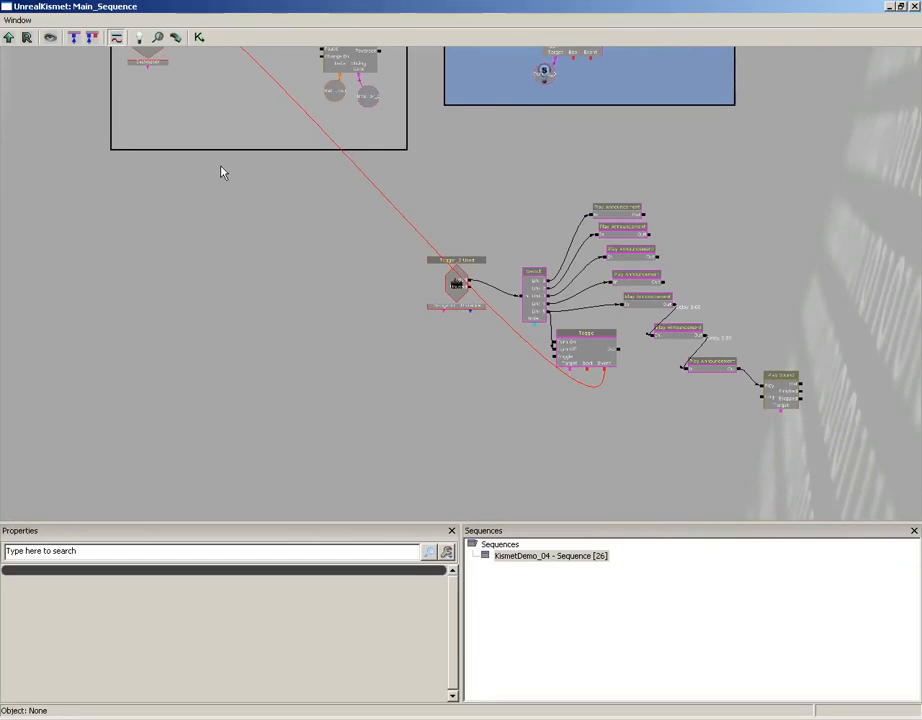
mouse_move(393, 405)
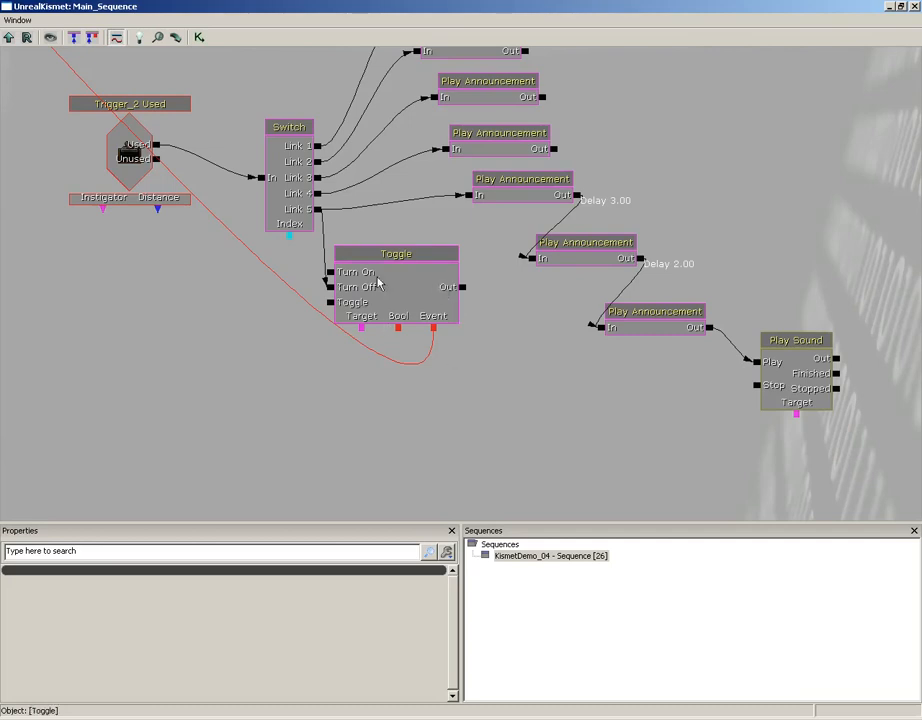
mouse_move(343, 271)
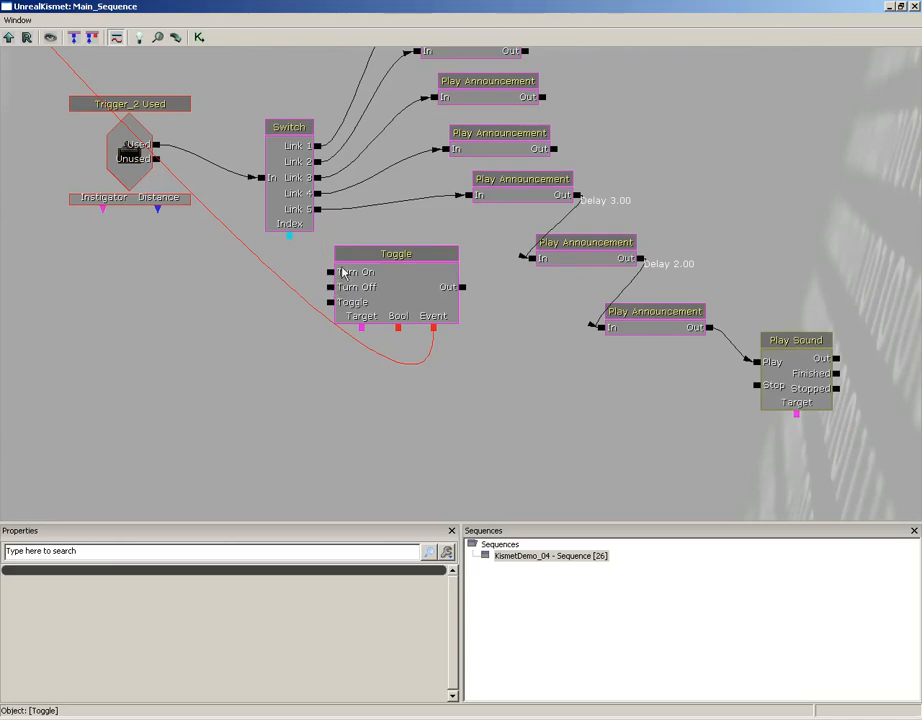
mouse_move(444, 303)
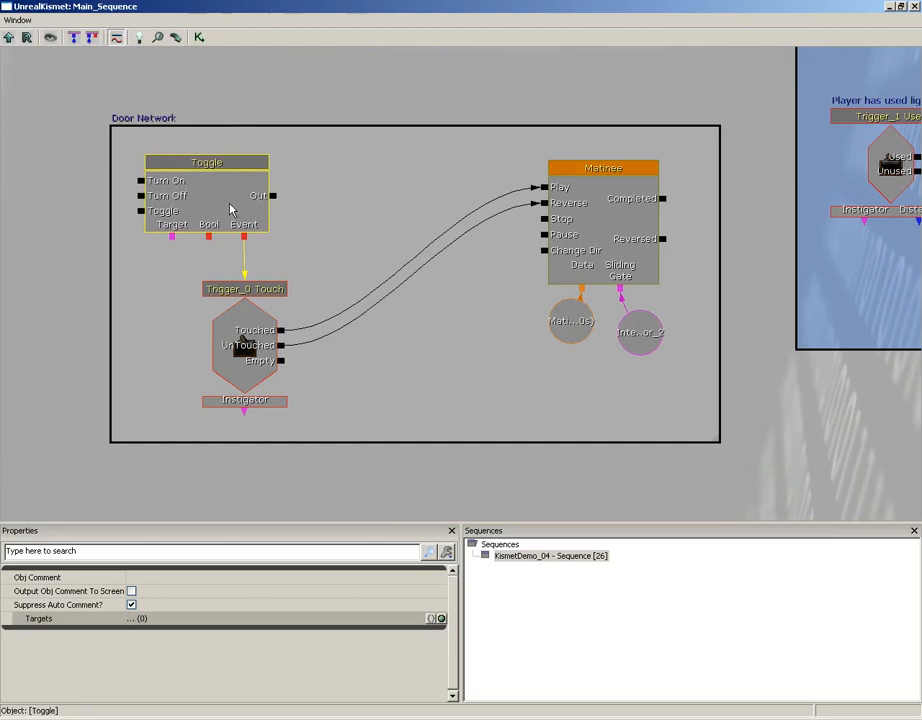
Step: Give the Toggle node the comment 'Door Lock Toggle'
click(323, 251)
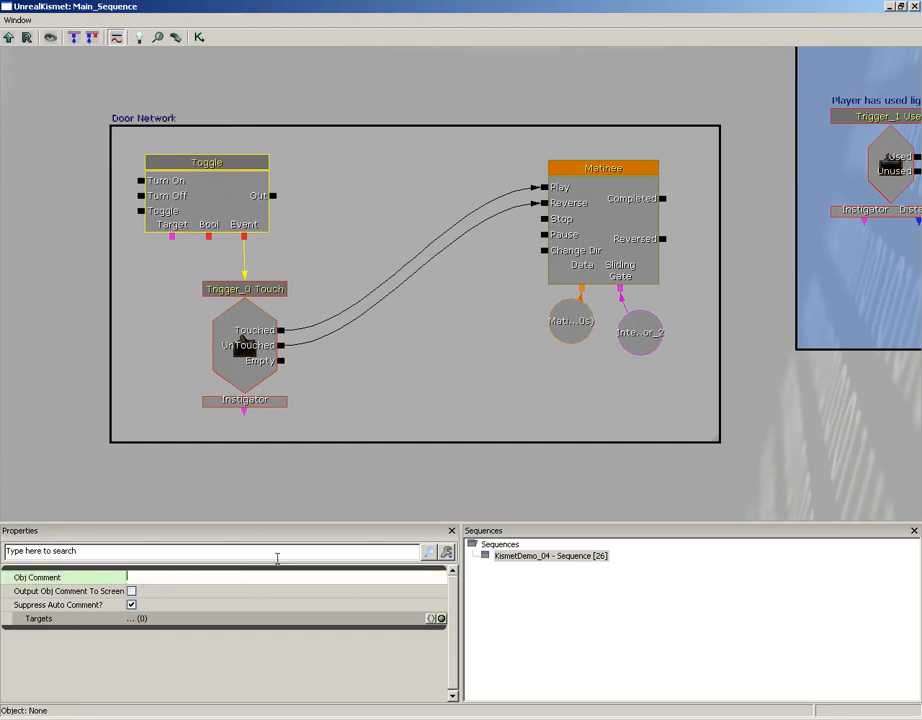
text(DoorLockToggle)
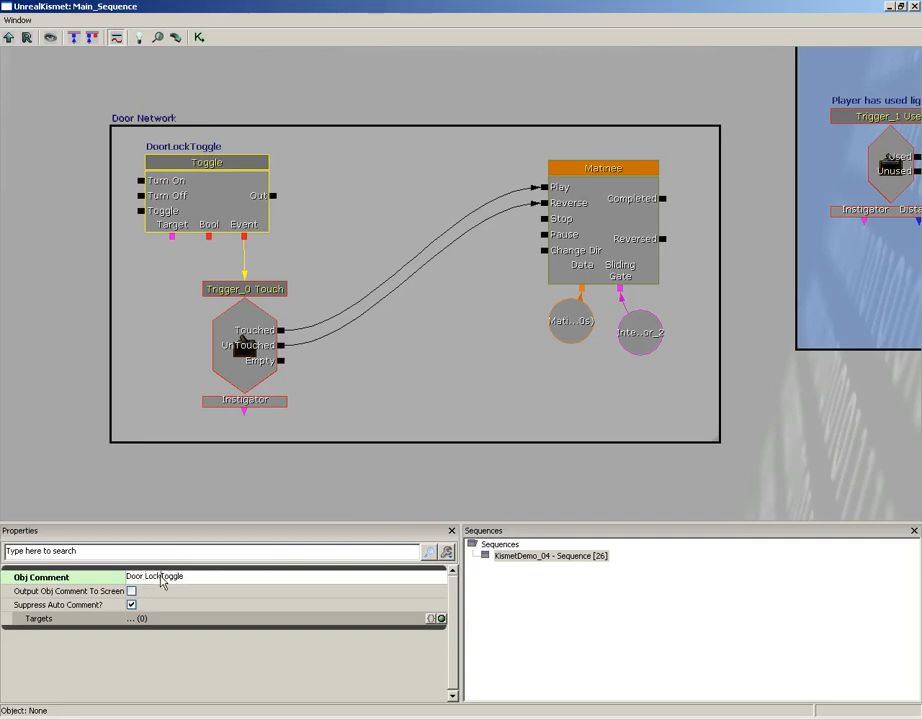
click(206, 162)
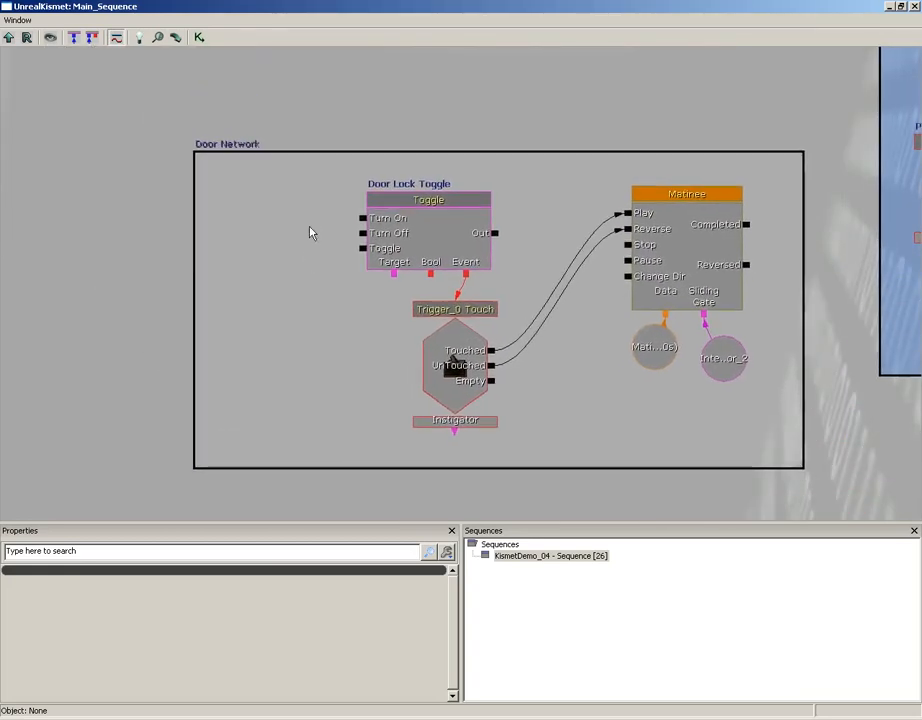
right_click(311, 232)
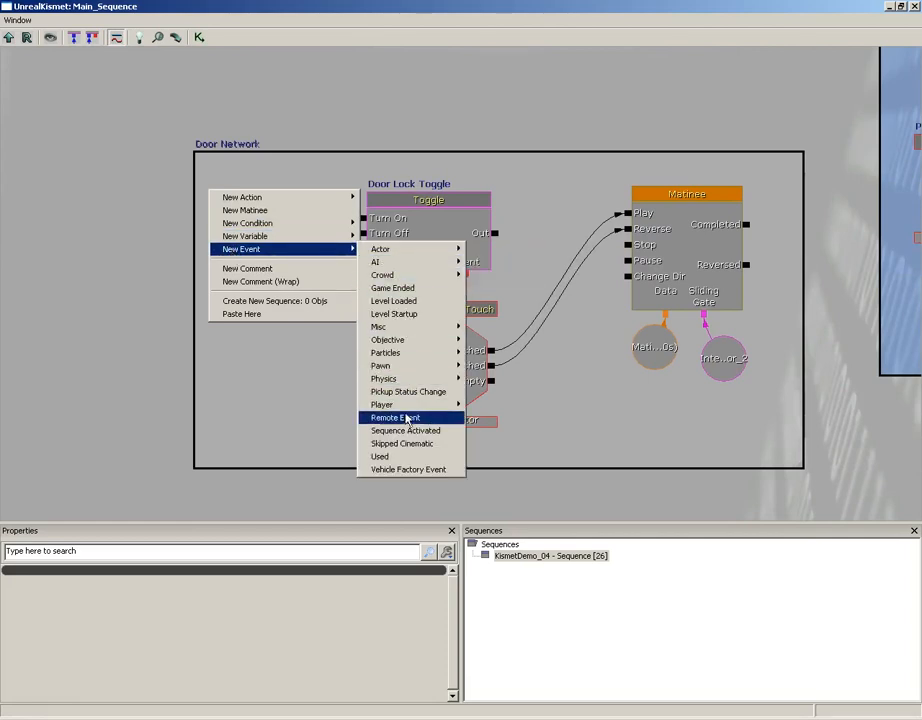
Step: Add a Remote Event node to the Door Network, left of the Toggle
click(394, 417)
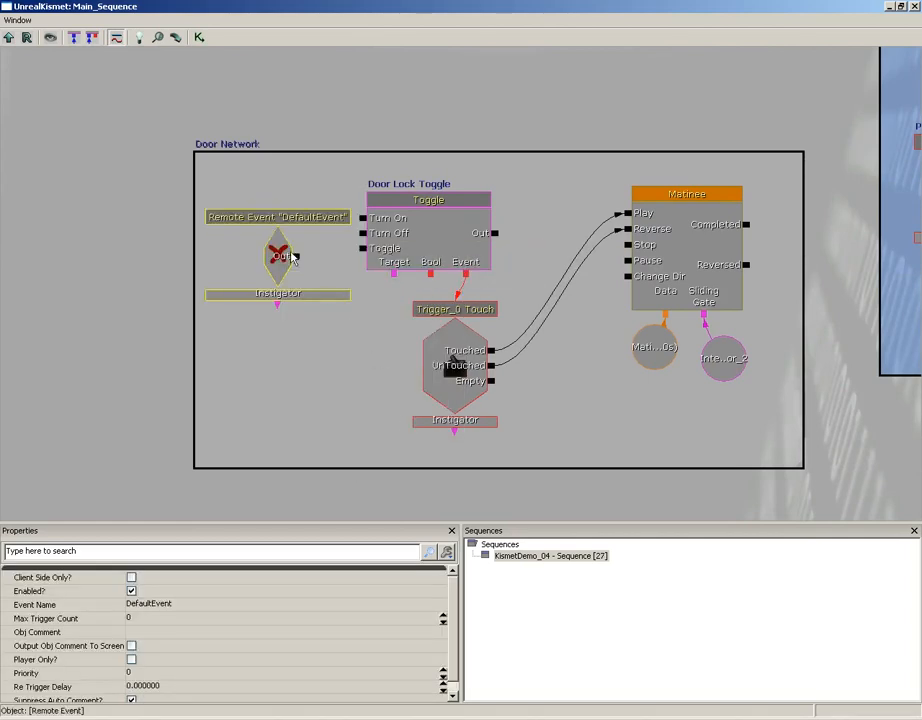
drag(277, 255, 266, 237)
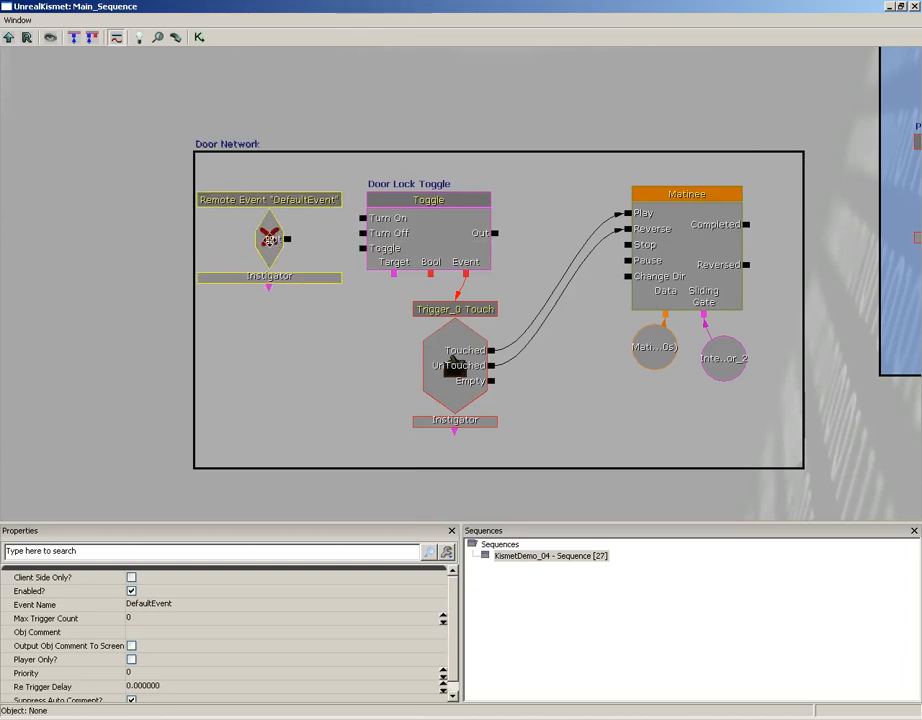
click(268, 240)
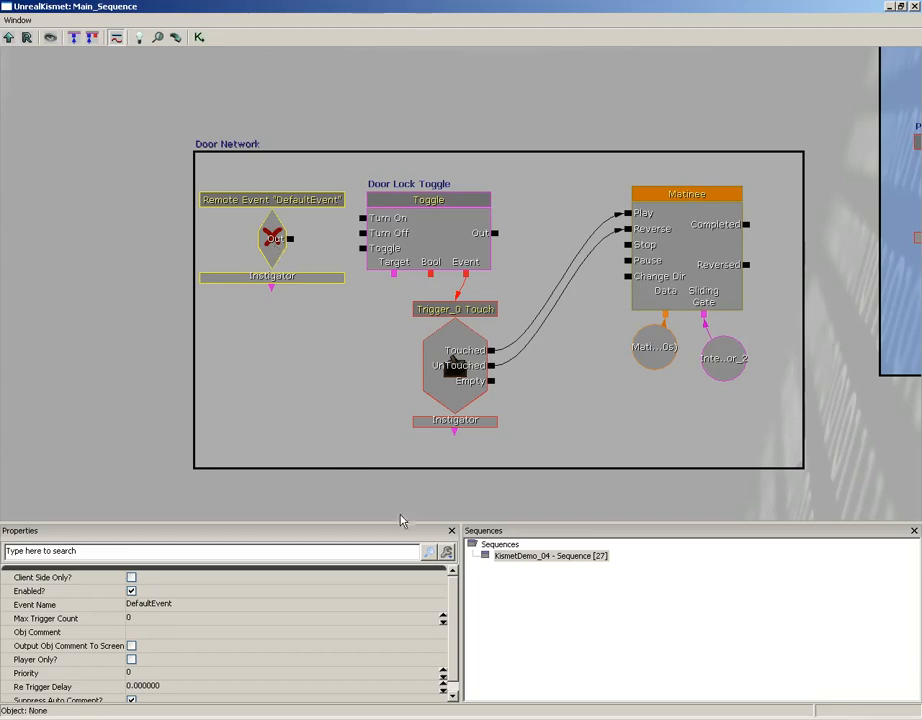
mouse_move(343, 646)
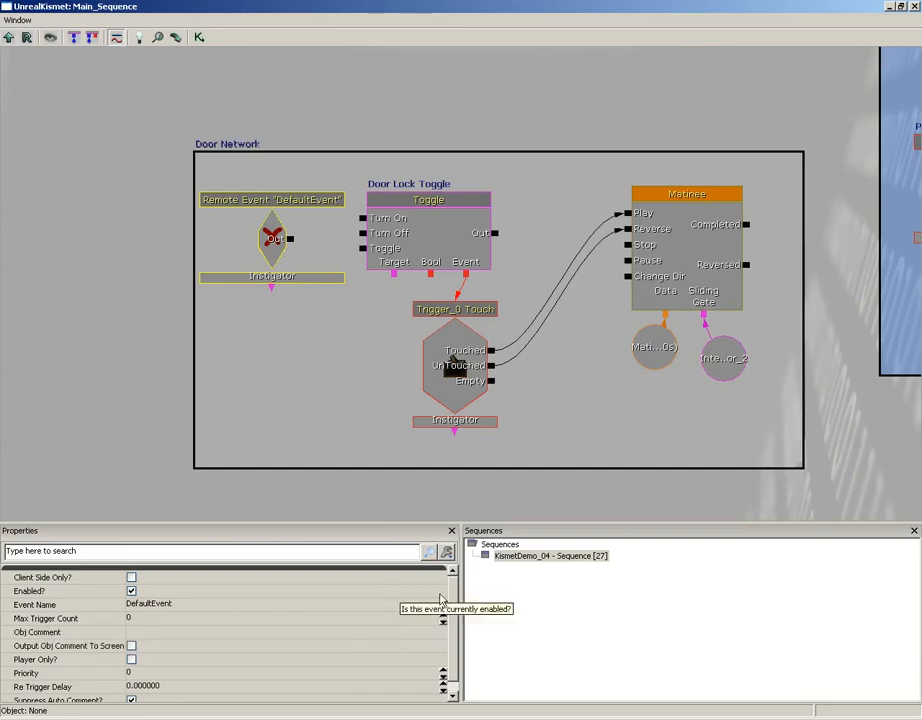
Step: Name the remote event LockDoor
click(150, 603)
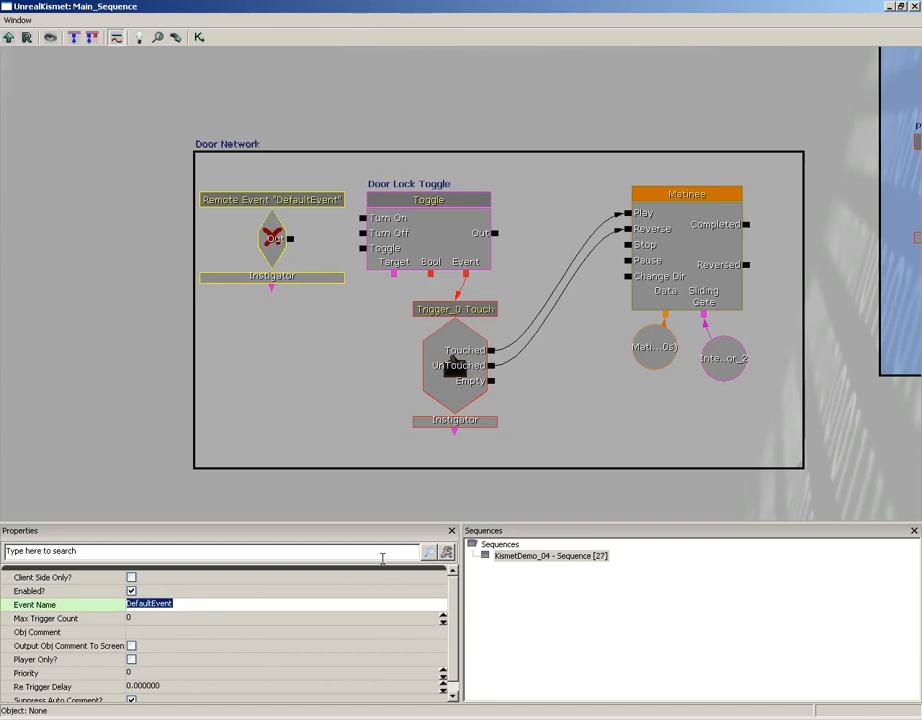
text(LockDoor)
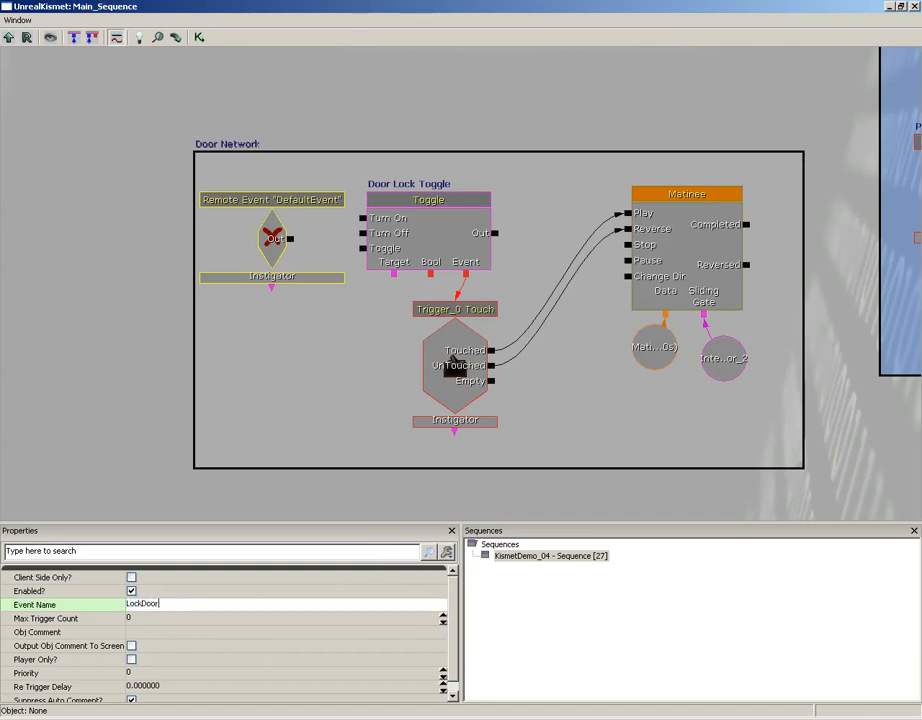
mouse_move(300, 383)
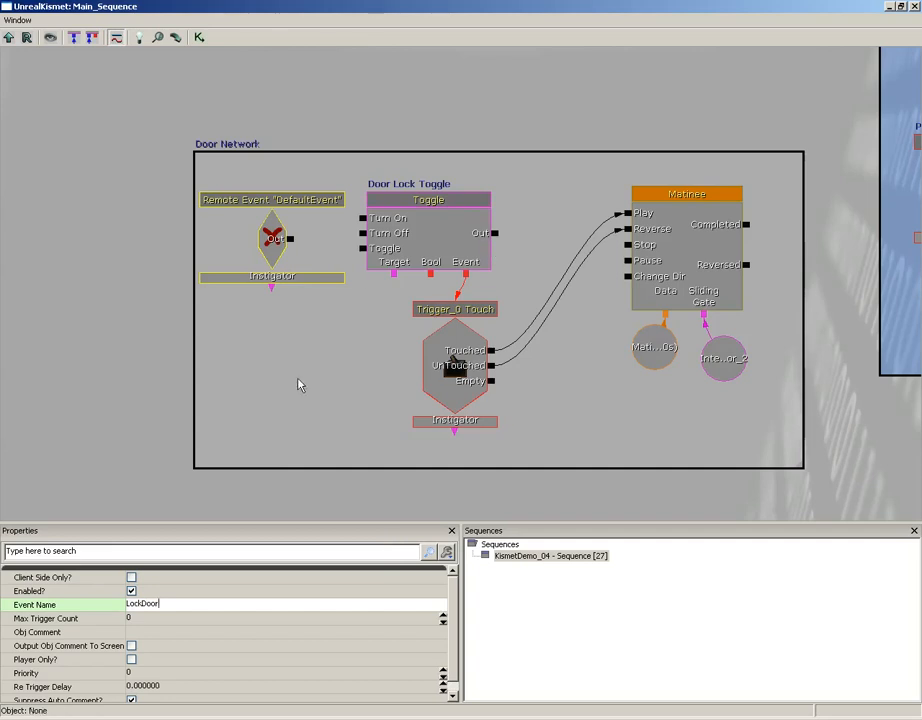
click(262, 199)
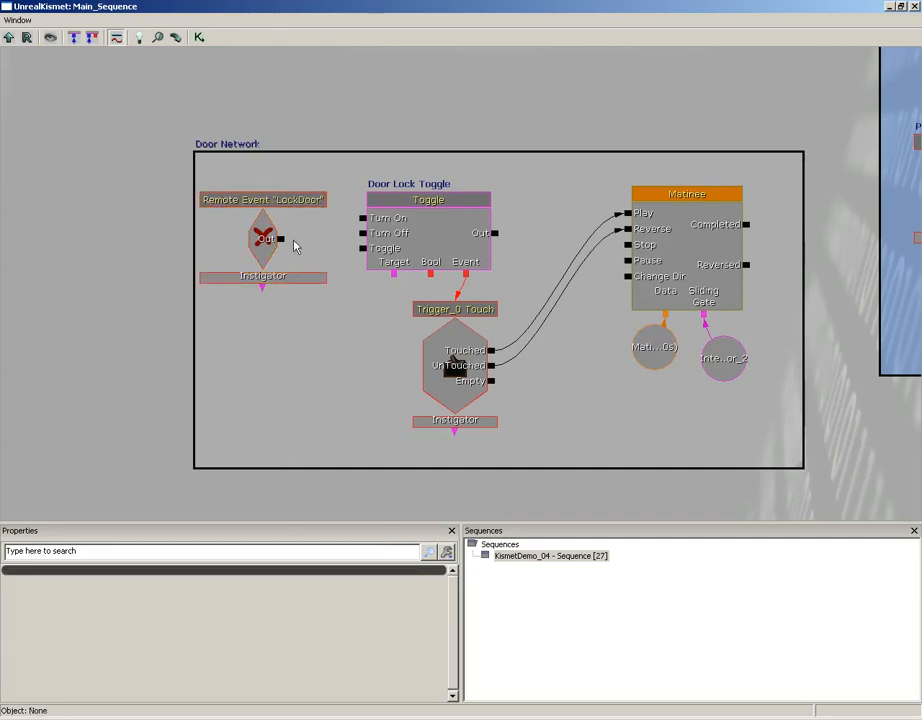
drag(278, 238, 363, 232)
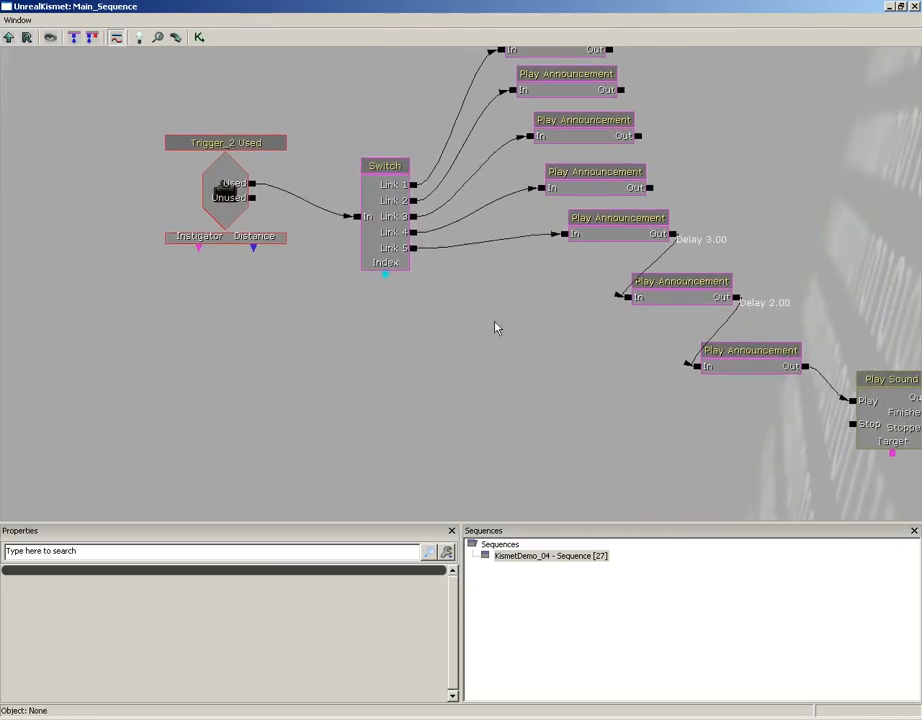
Step: Add an Activate Remote Event action near the Switch with event name LockDoor
right_click(494, 327)
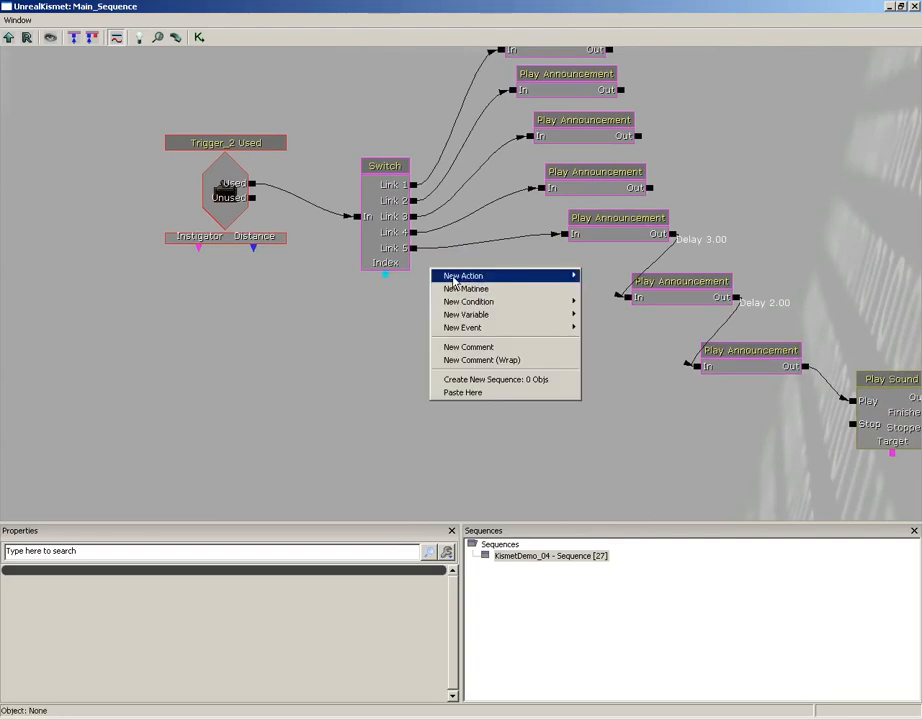
mouse_move(463, 275)
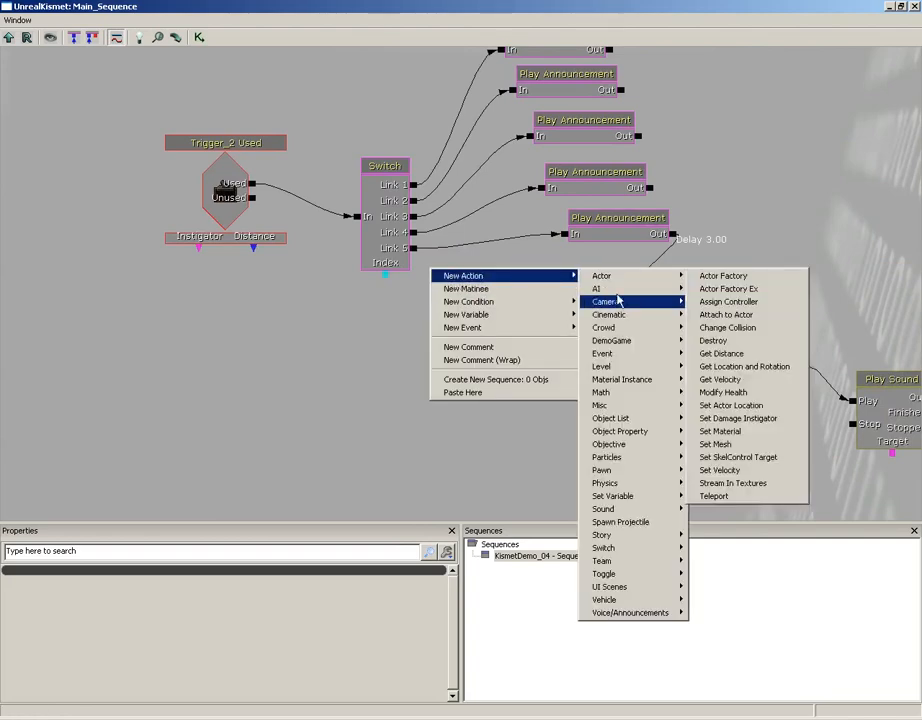
mouse_move(602, 353)
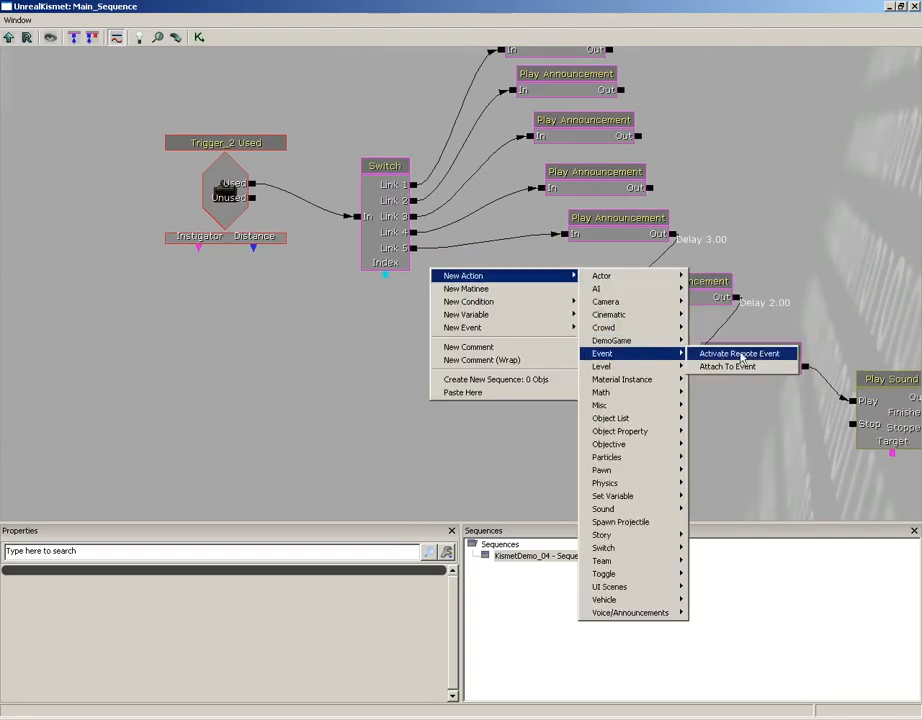
click(739, 353)
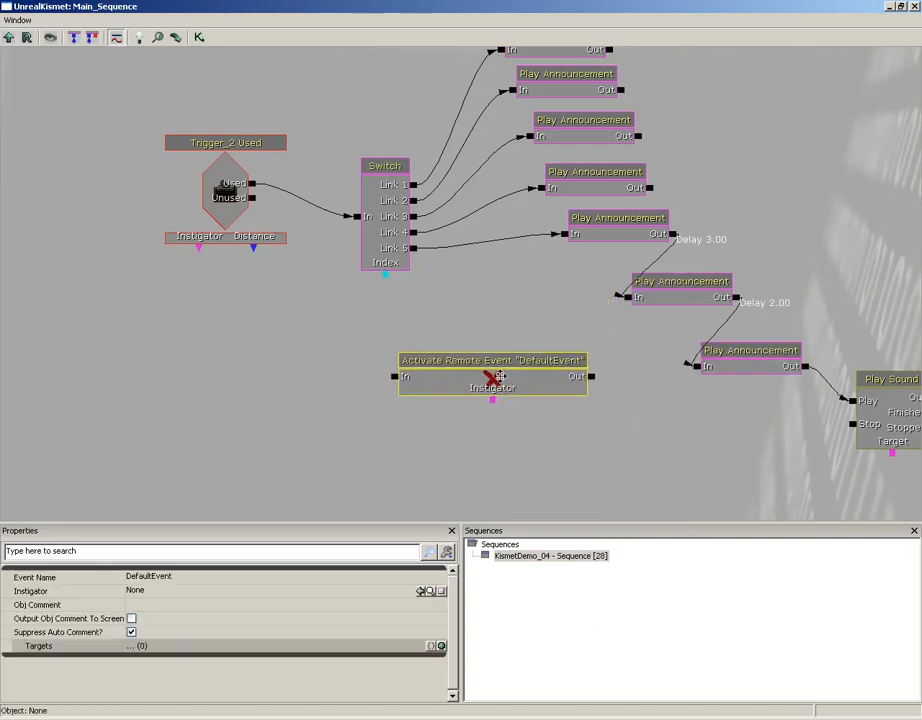
click(490, 357)
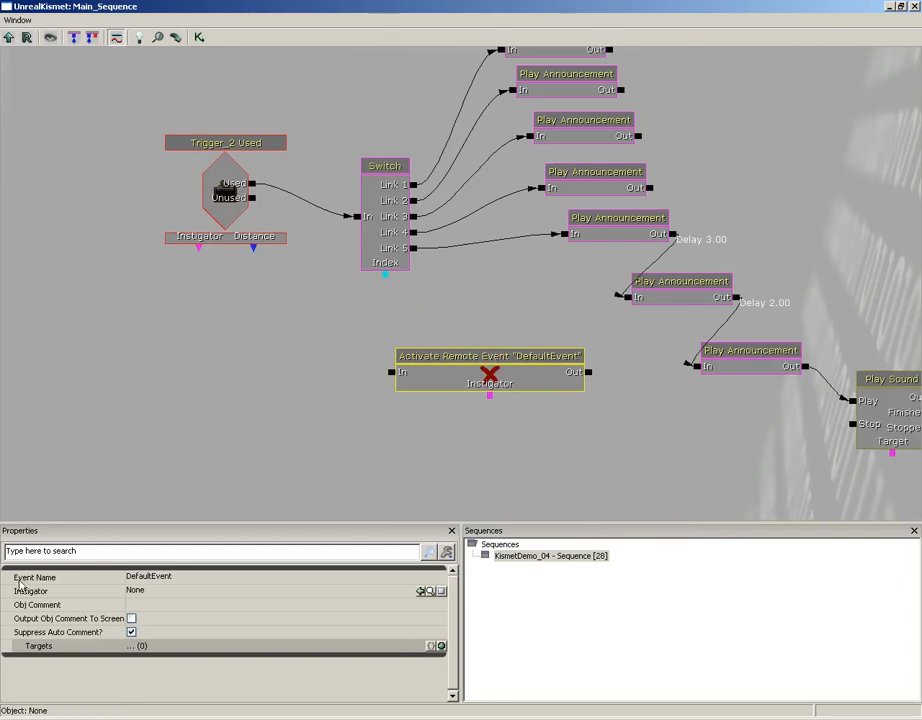
click(148, 576)
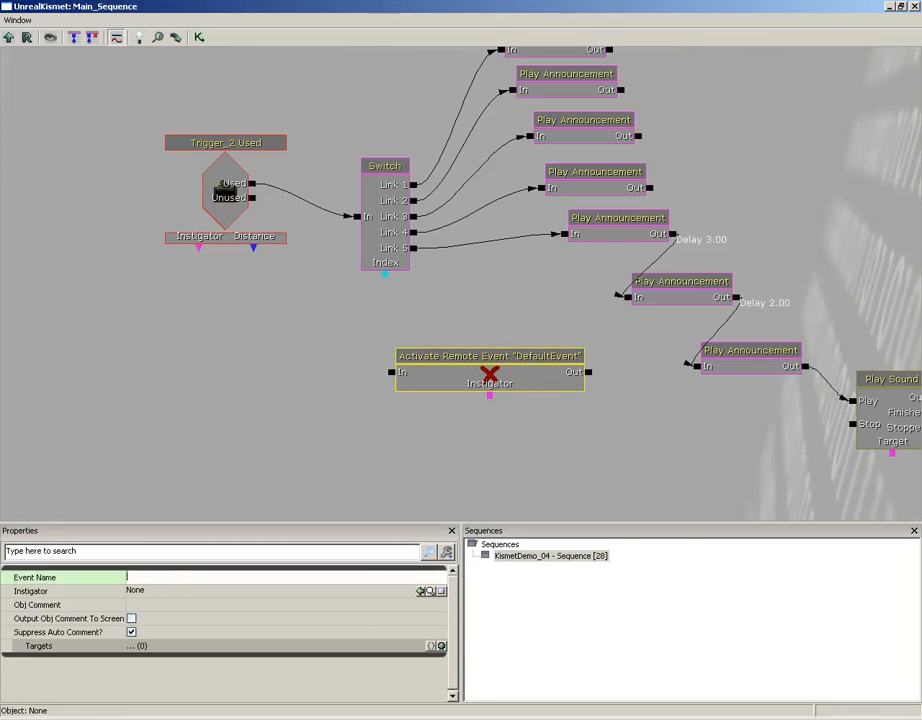
text(lockd)
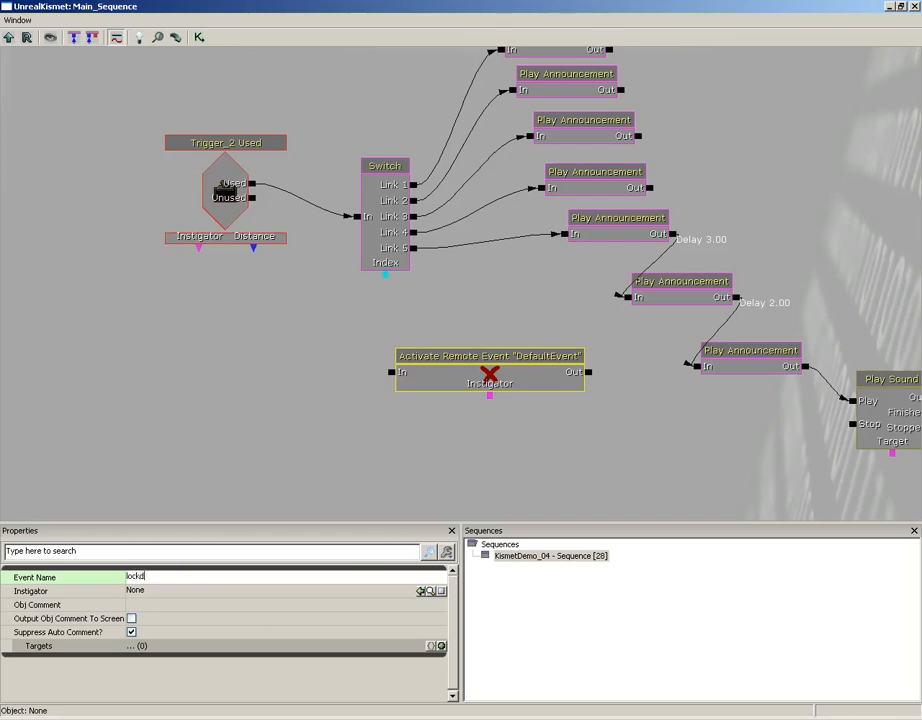
text(LockDoor)
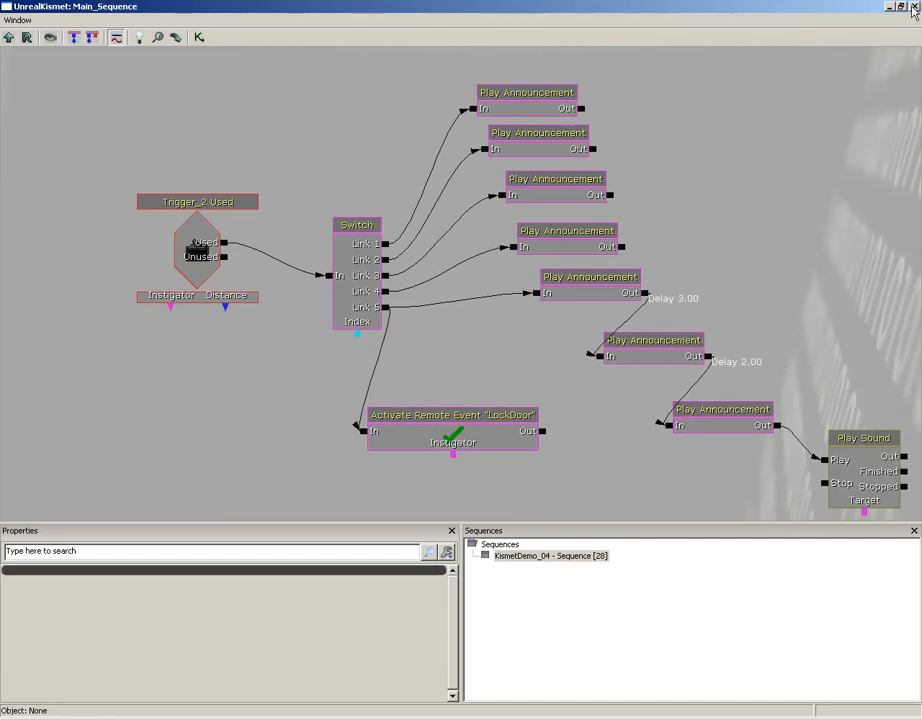
mouse_move(378, 205)
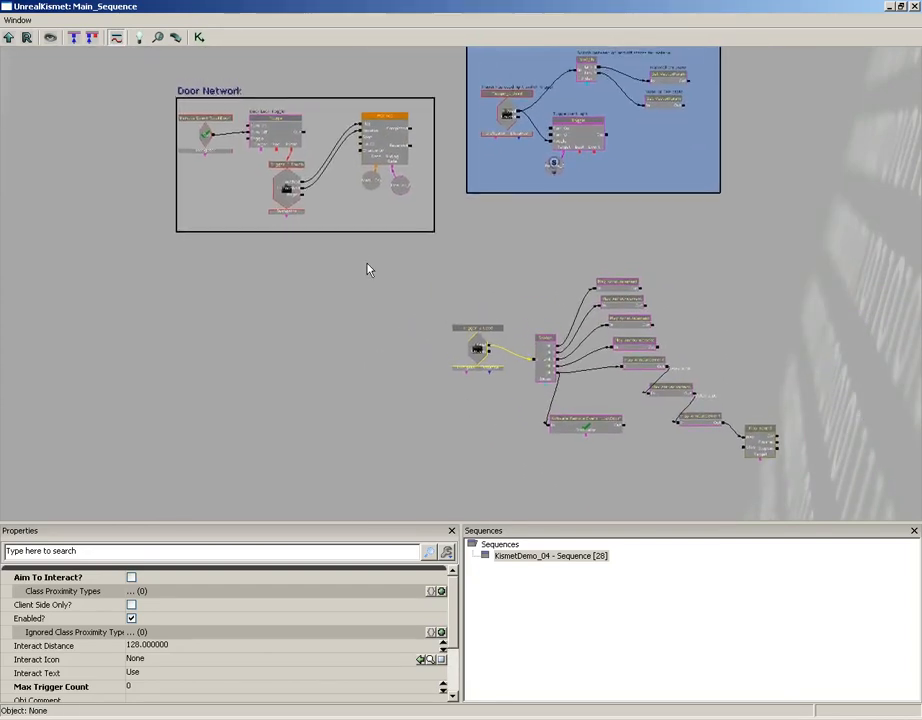
mouse_move(911, 25)
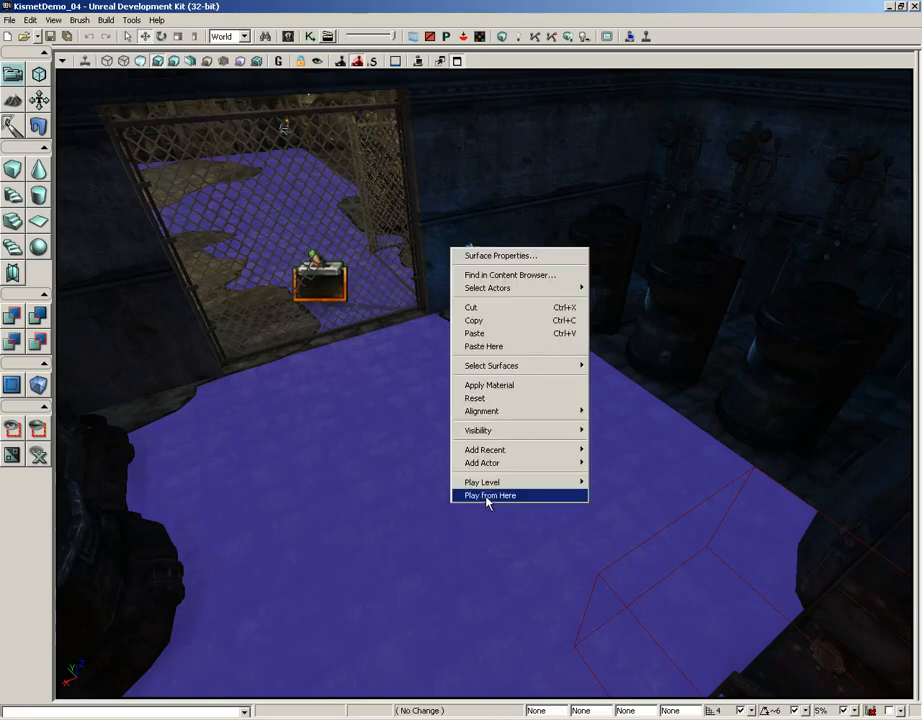
Step: Play the level from in front of the caged door, then return to Kismet
click(489, 495)
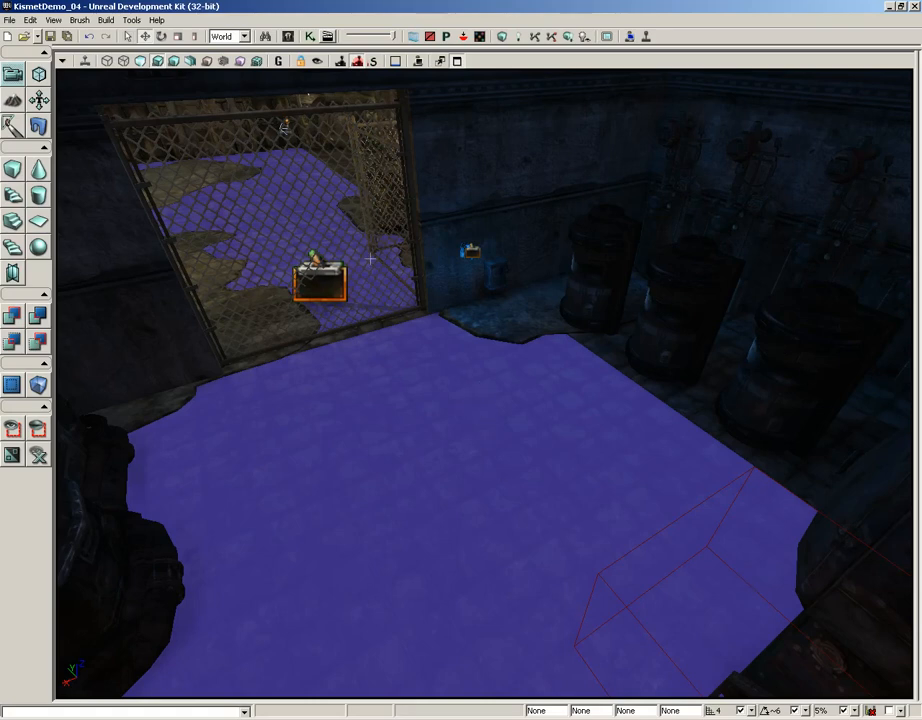
mouse_move(517, 356)
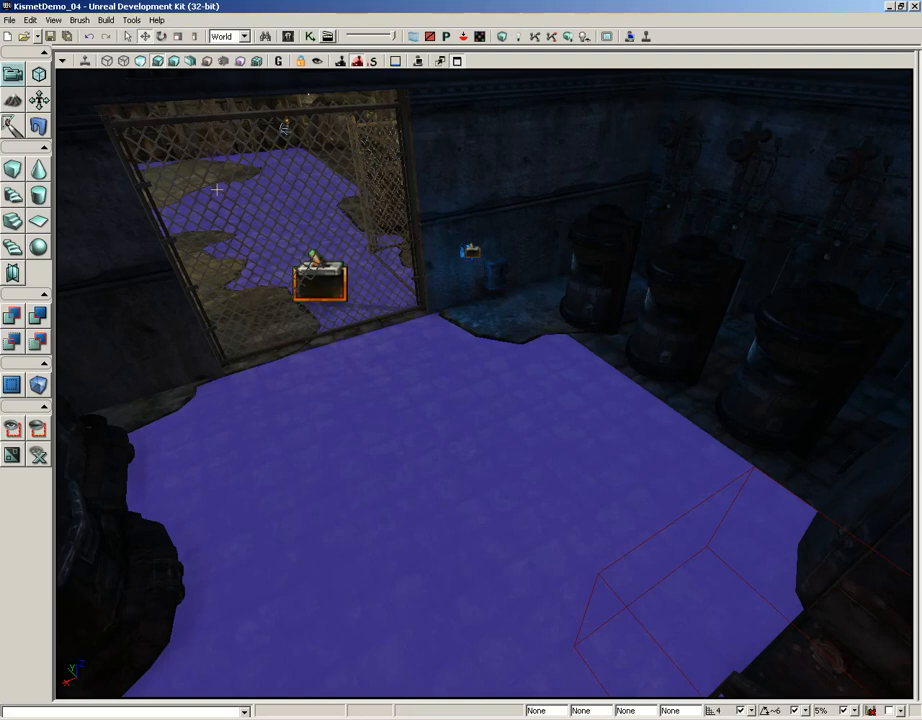
click(325, 37)
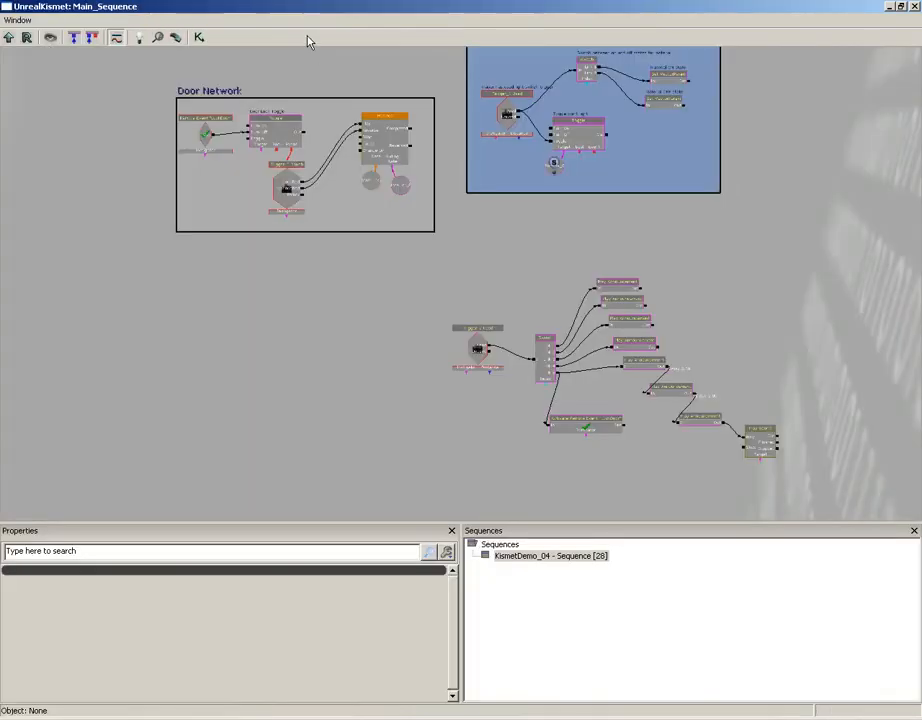